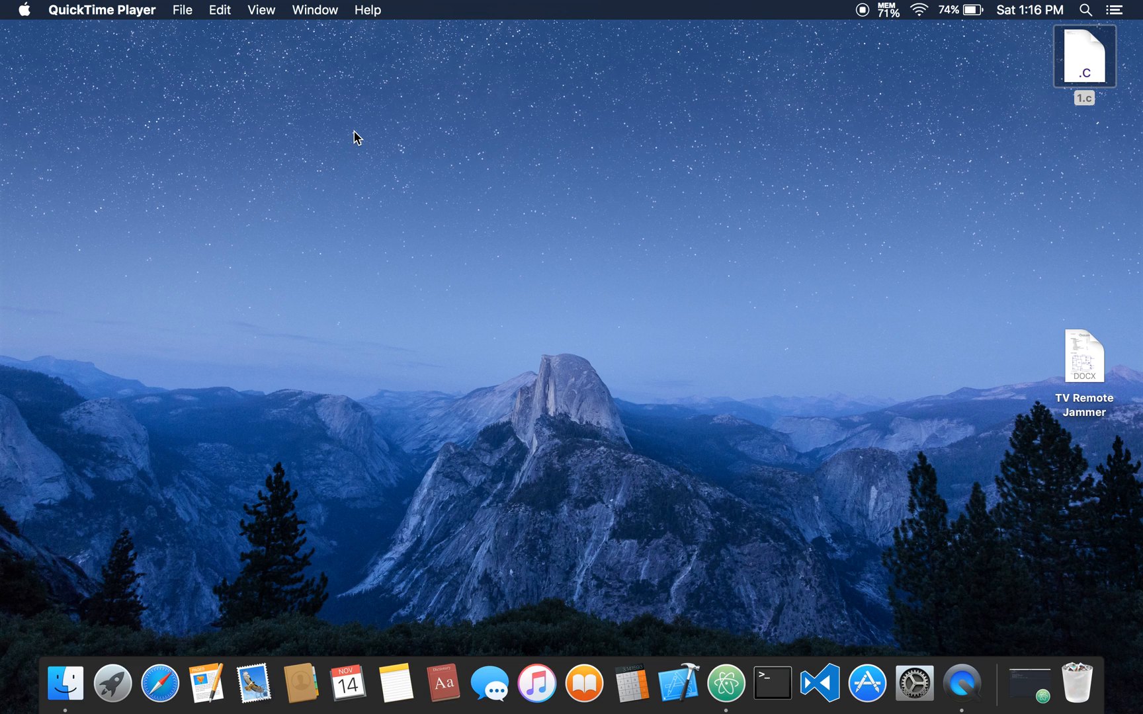
{"action": "mouse_move", "coordinate": [128, 137]}
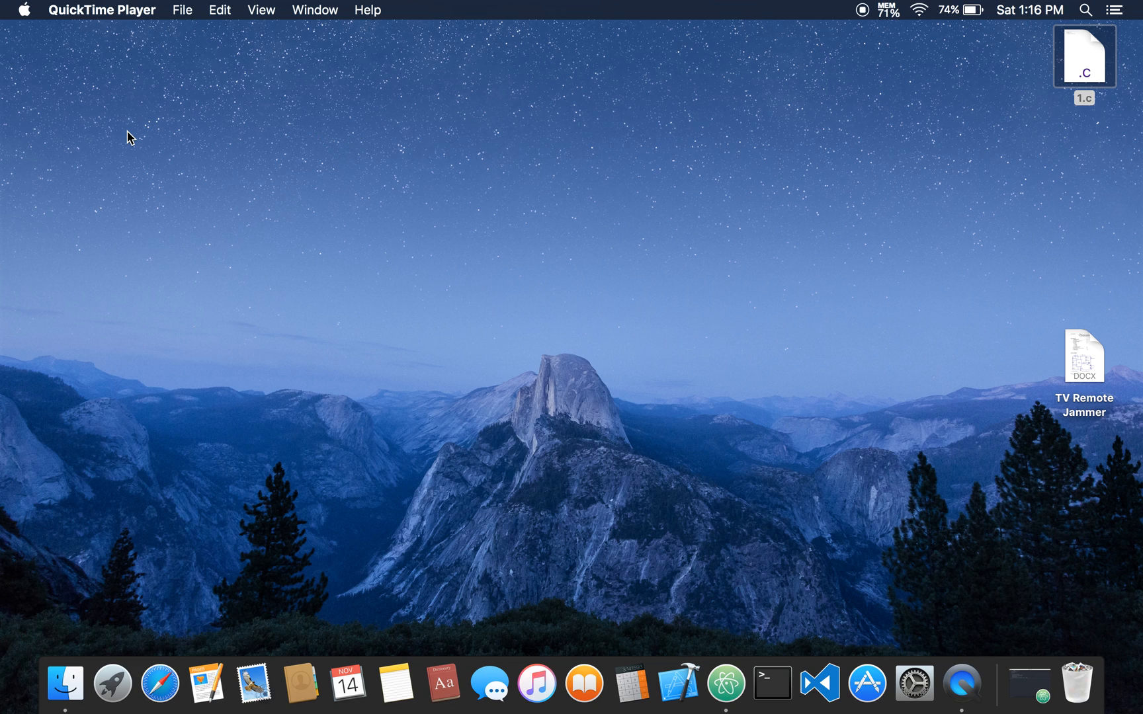
{"action": "mouse_move", "coordinate": [325, 400]}
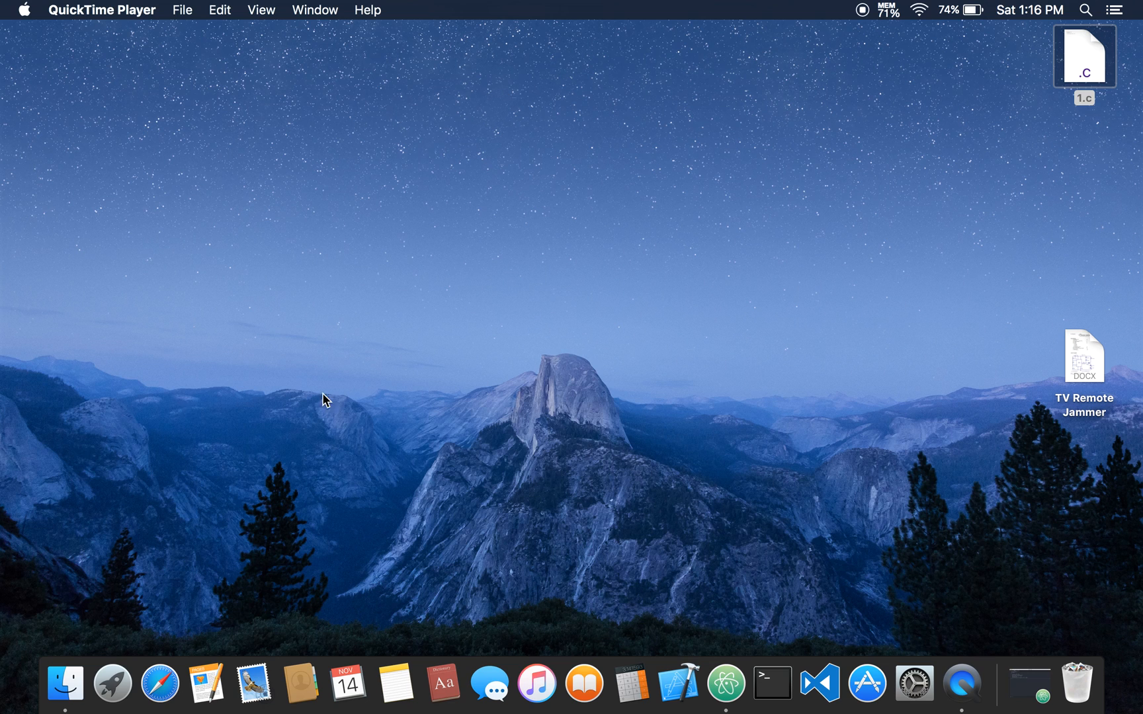
Launch Terminal from the Developer Tools apps, then minimize and restore its window from the Dock
{"action": "left_click", "coordinate": [112, 683]}
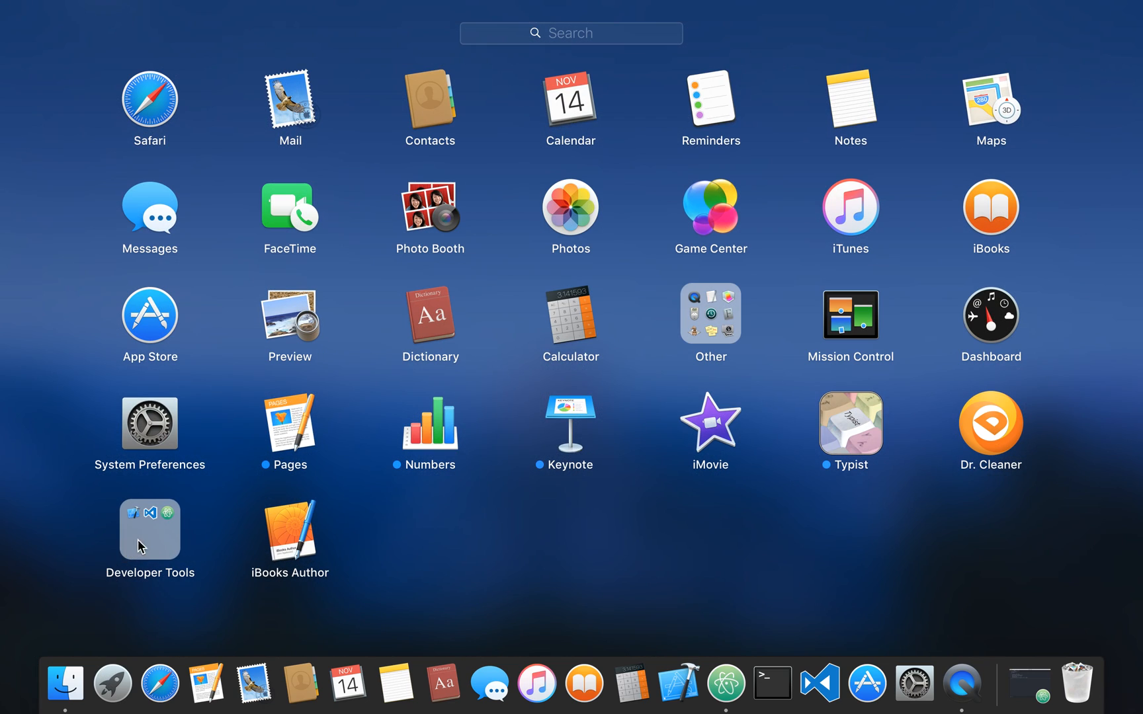
{"action": "left_click", "coordinate": [149, 528]}
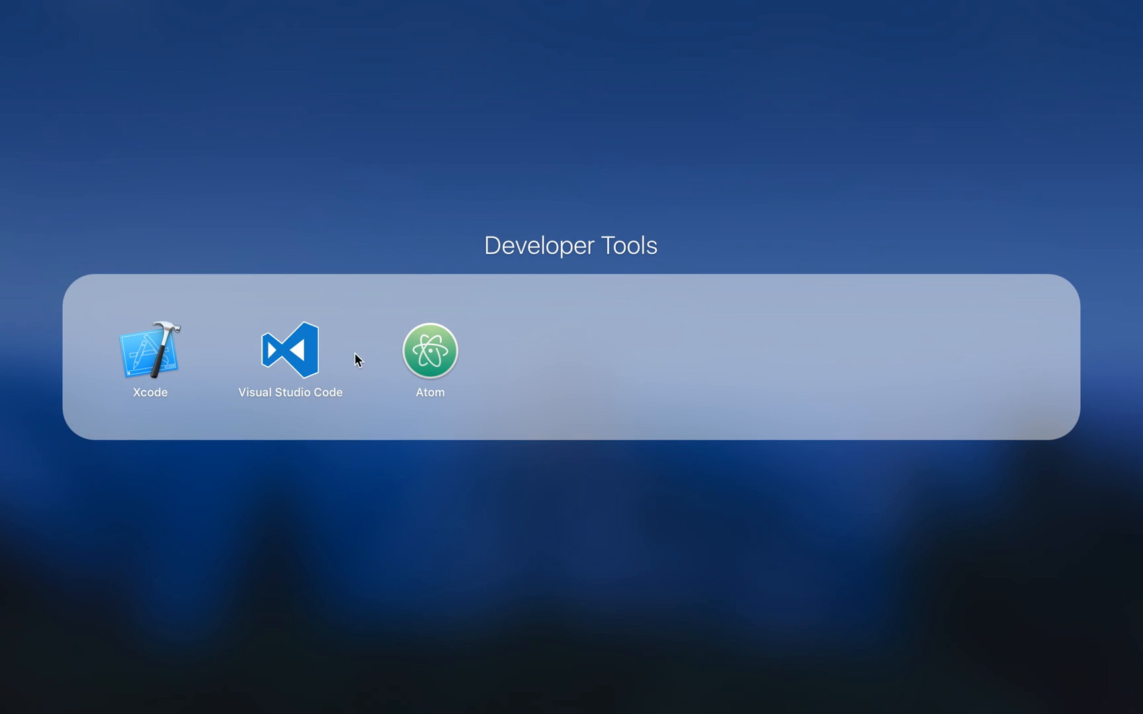
{"action": "mouse_move", "coordinate": [508, 388]}
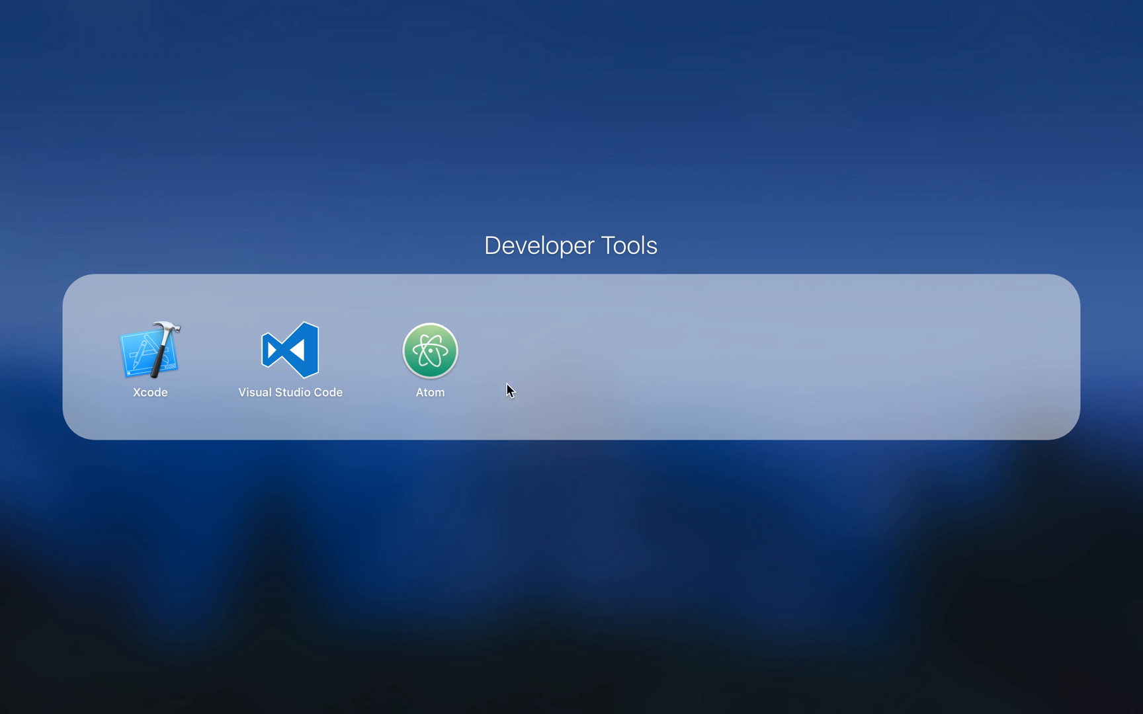
{"action": "mouse_move", "coordinate": [413, 373]}
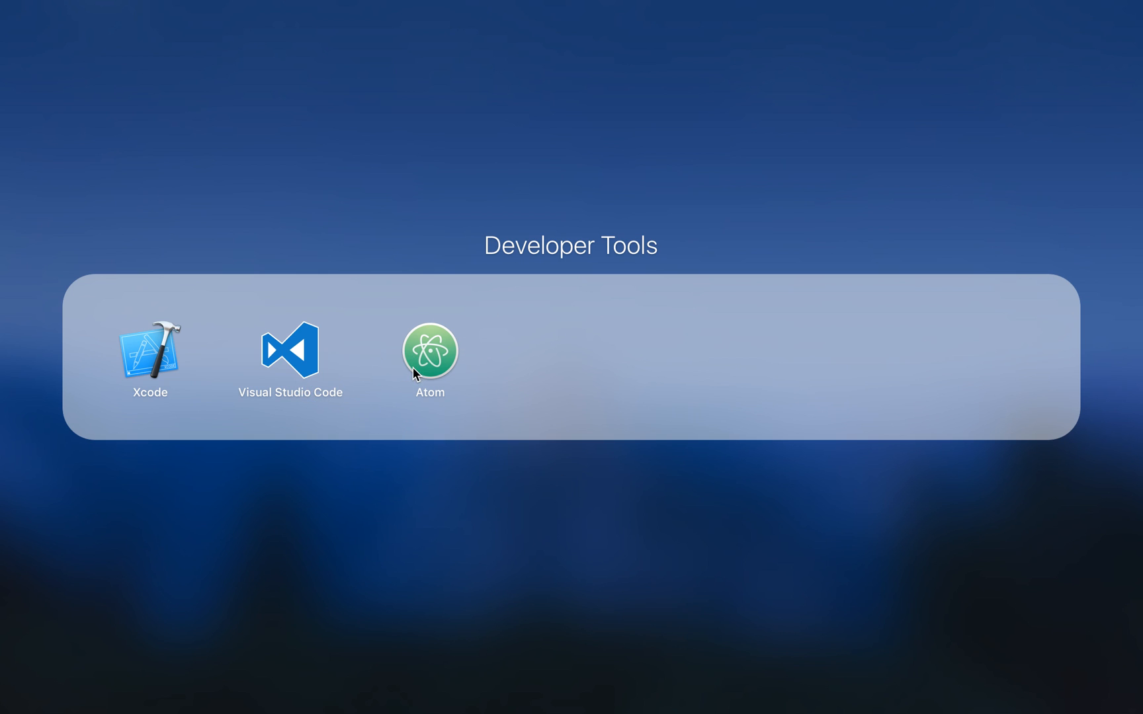
{"action": "mouse_move", "coordinate": [458, 387]}
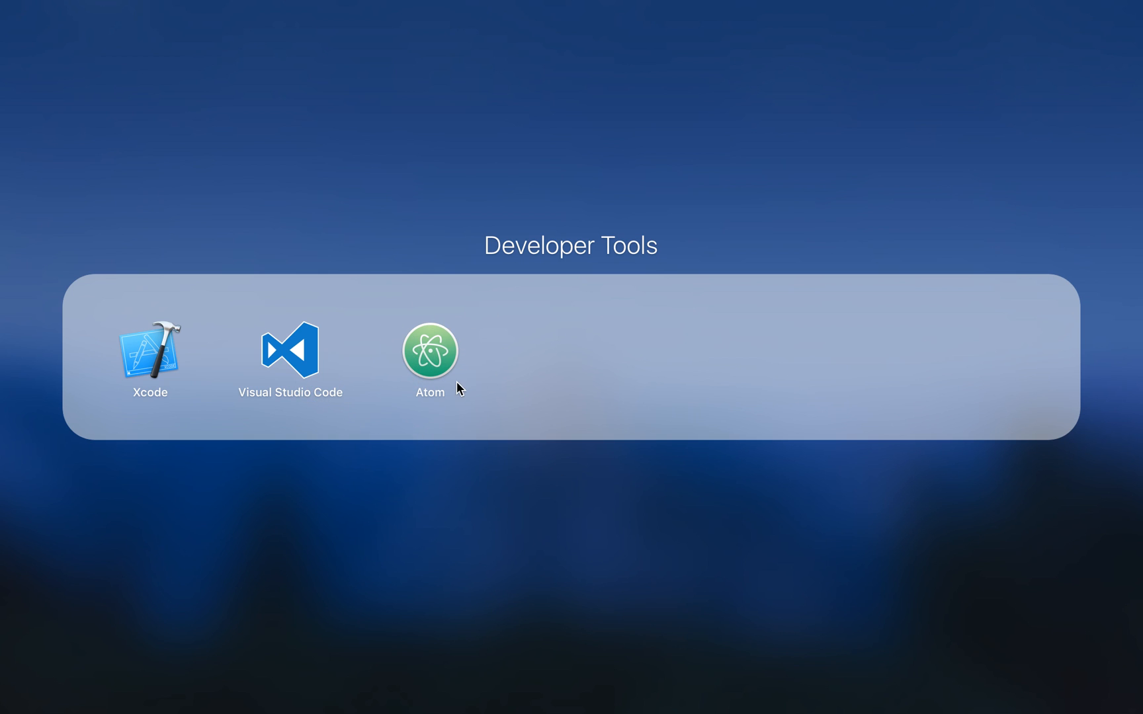
{"action": "mouse_move", "coordinate": [464, 405]}
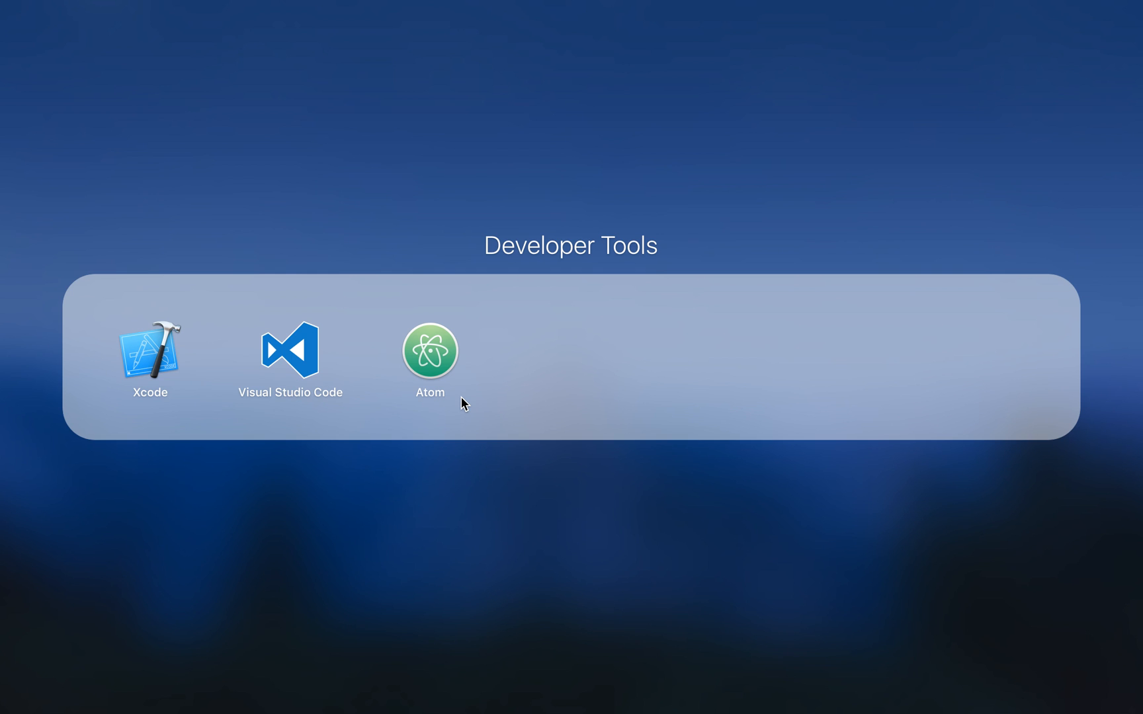
{"action": "mouse_move", "coordinate": [480, 517]}
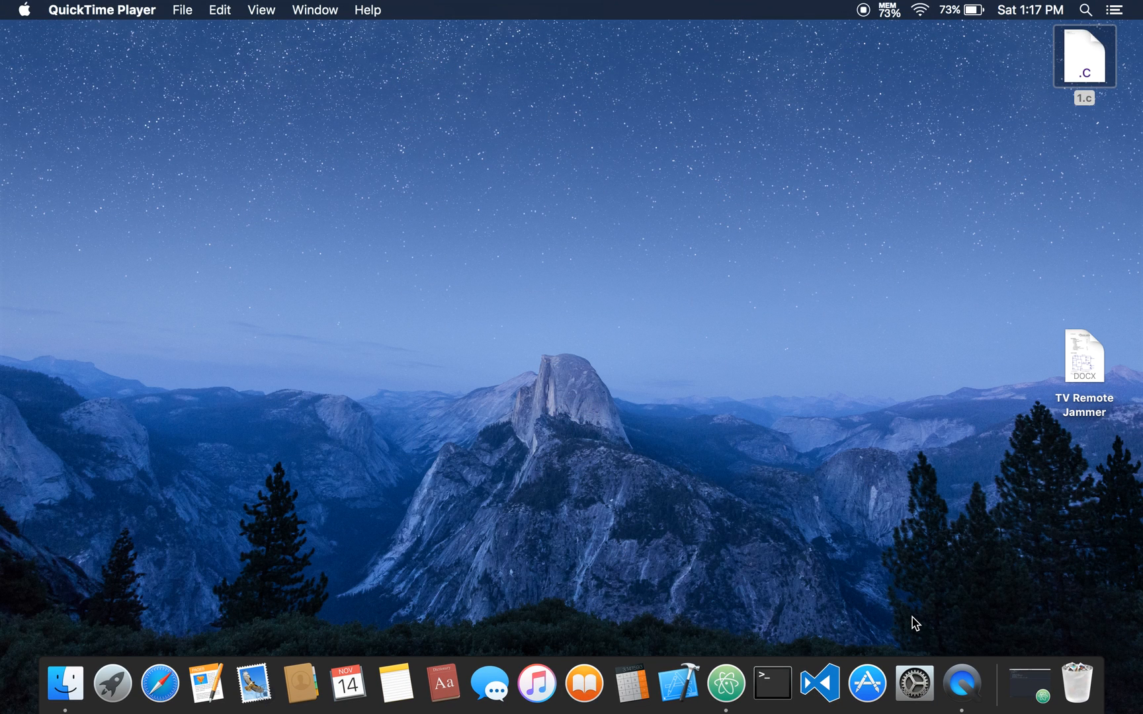
{"action": "mouse_move", "coordinate": [744, 605]}
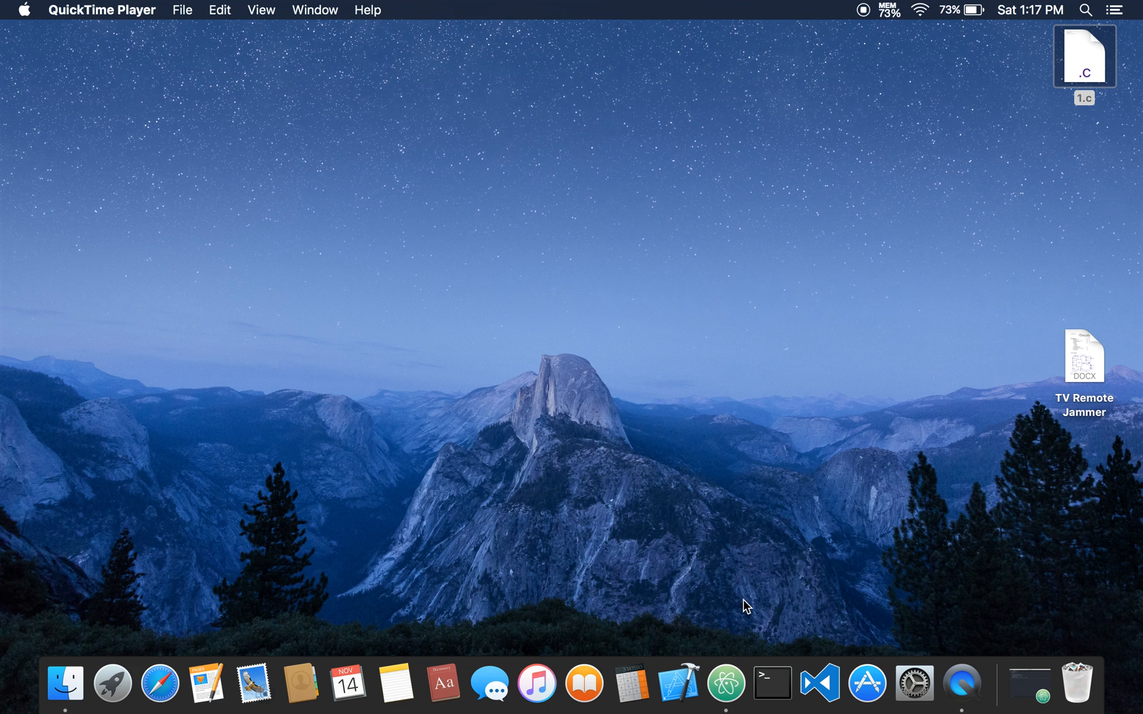
{"action": "left_click", "coordinate": [771, 683]}
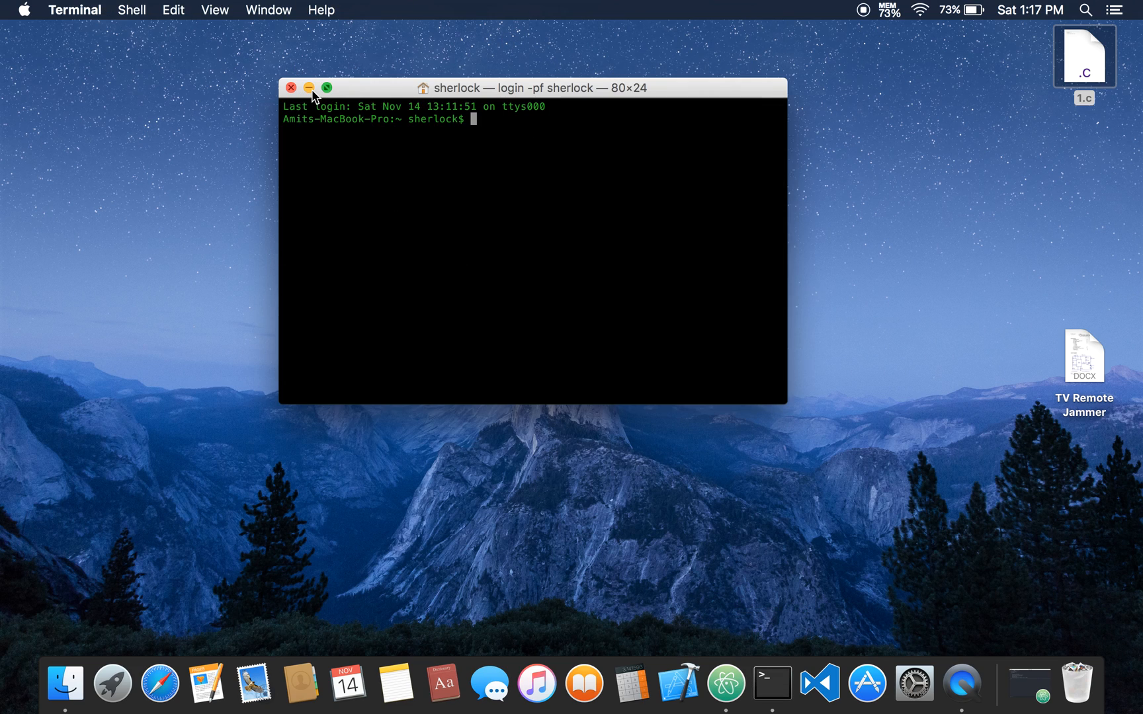
{"action": "left_click", "coordinate": [309, 88]}
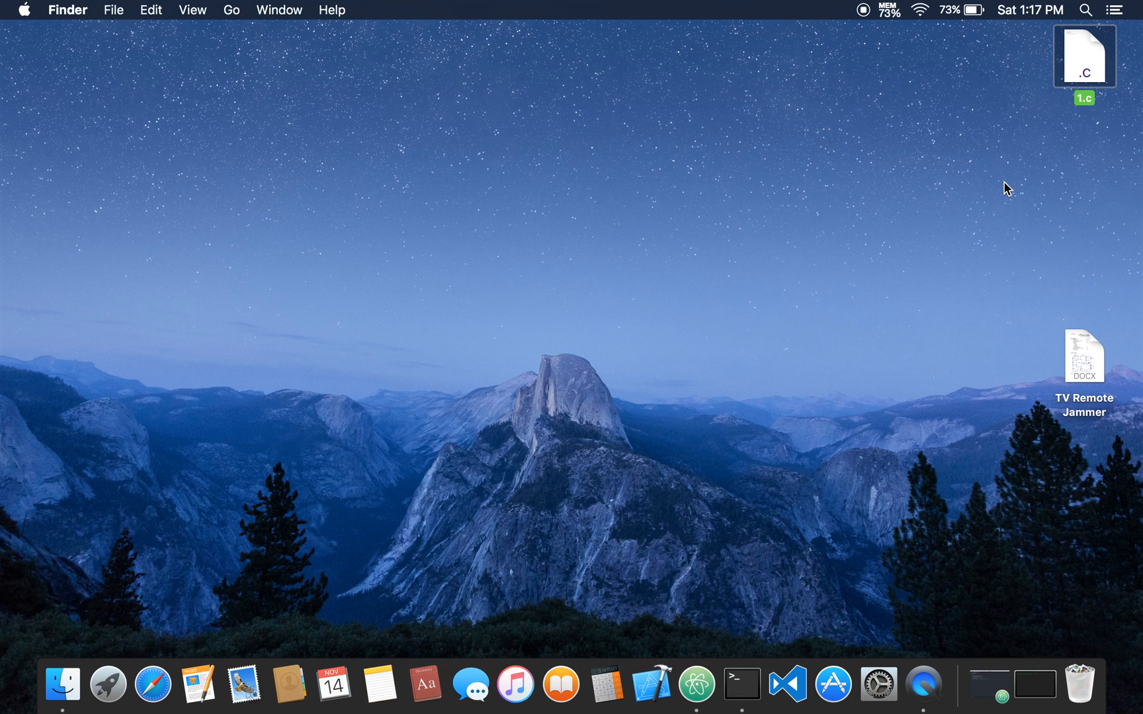
{"action": "mouse_move", "coordinate": [783, 580]}
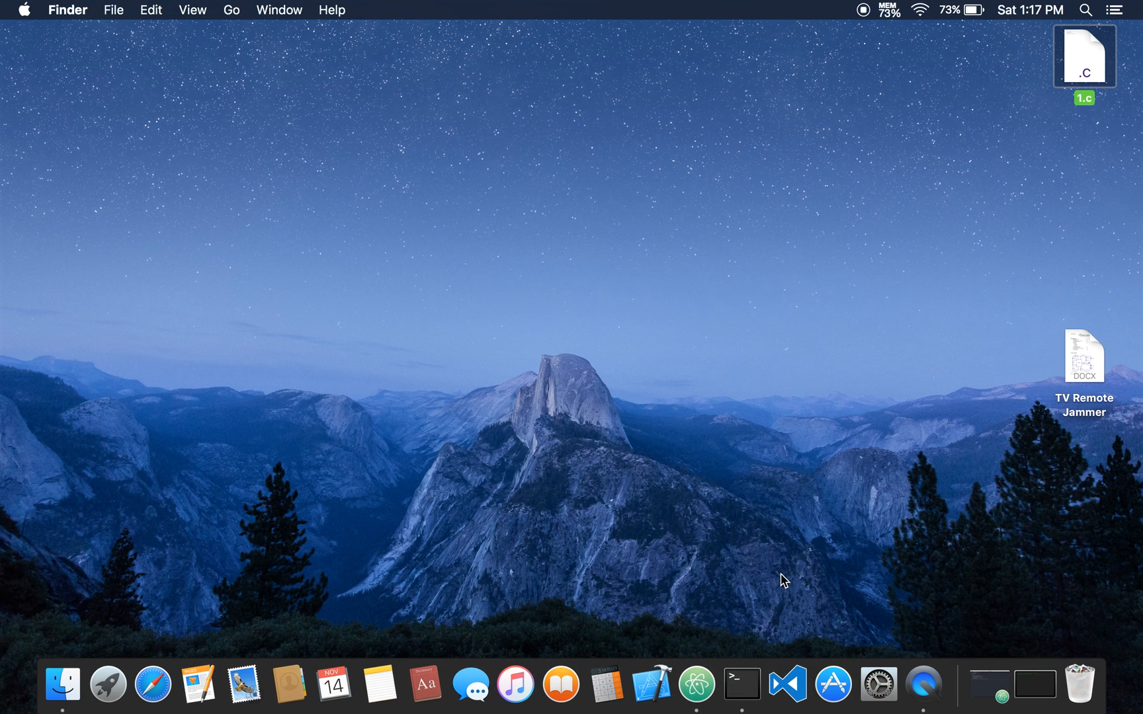
{"action": "left_click", "coordinate": [741, 684]}
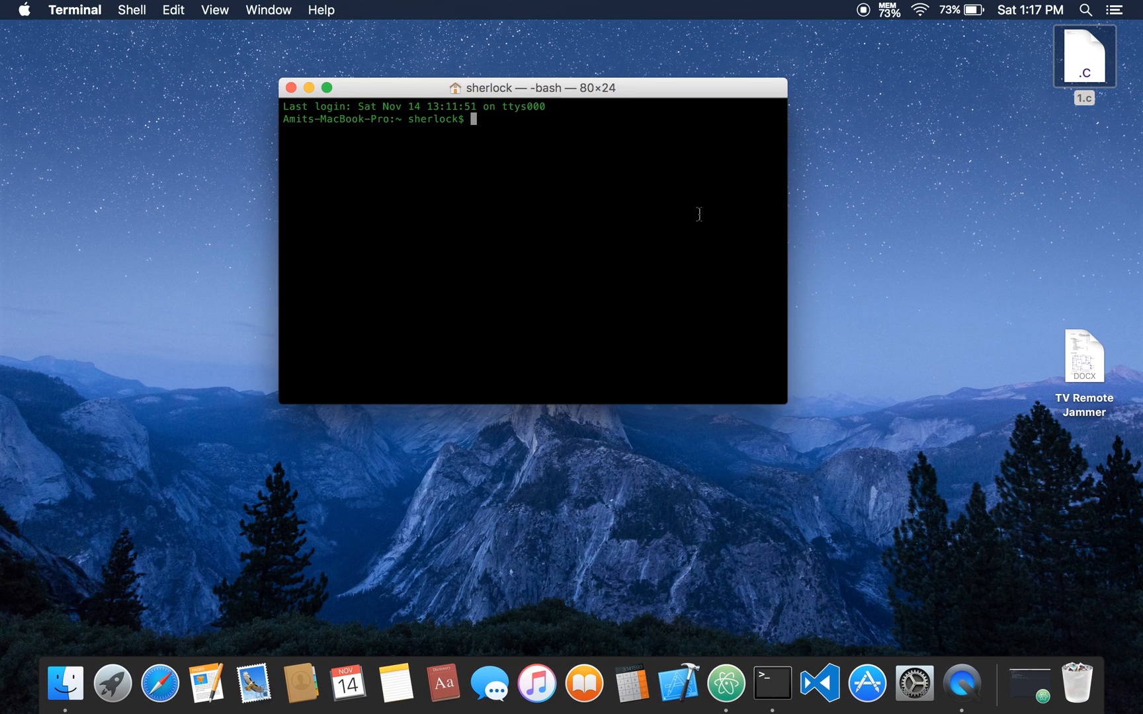
Compile /Users/sherlock/Desktop/1.c with gcc into an executable named main
{"action": "type", "text": "g"}
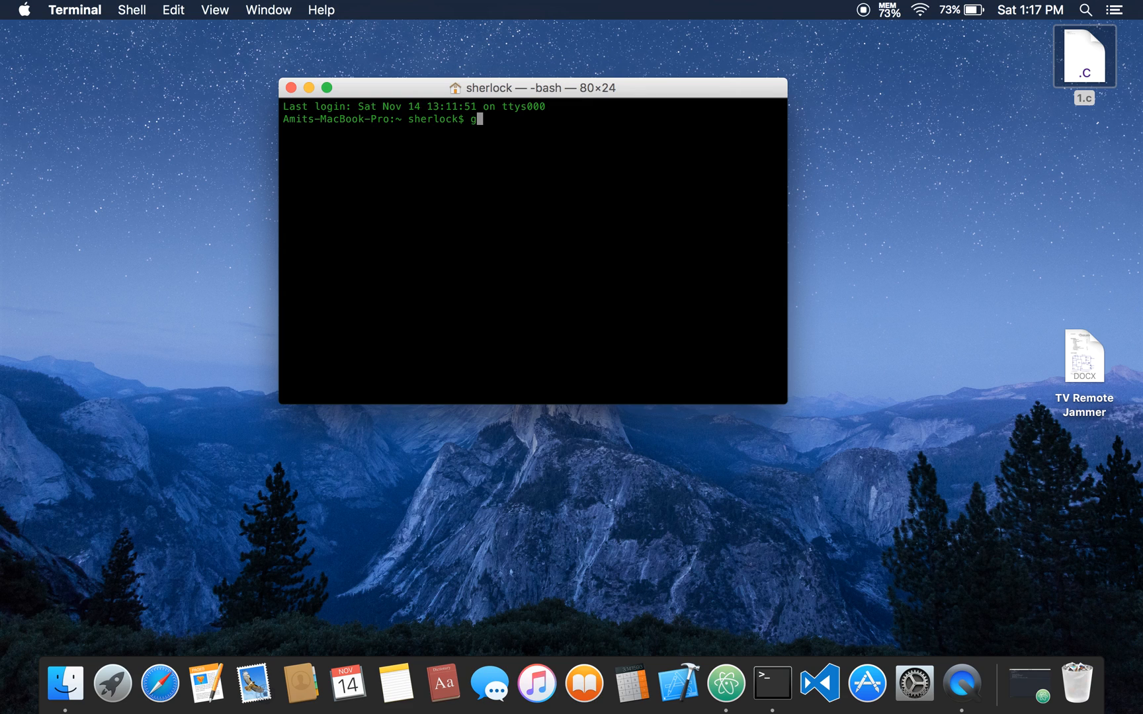
{"action": "type", "text": "cc"}
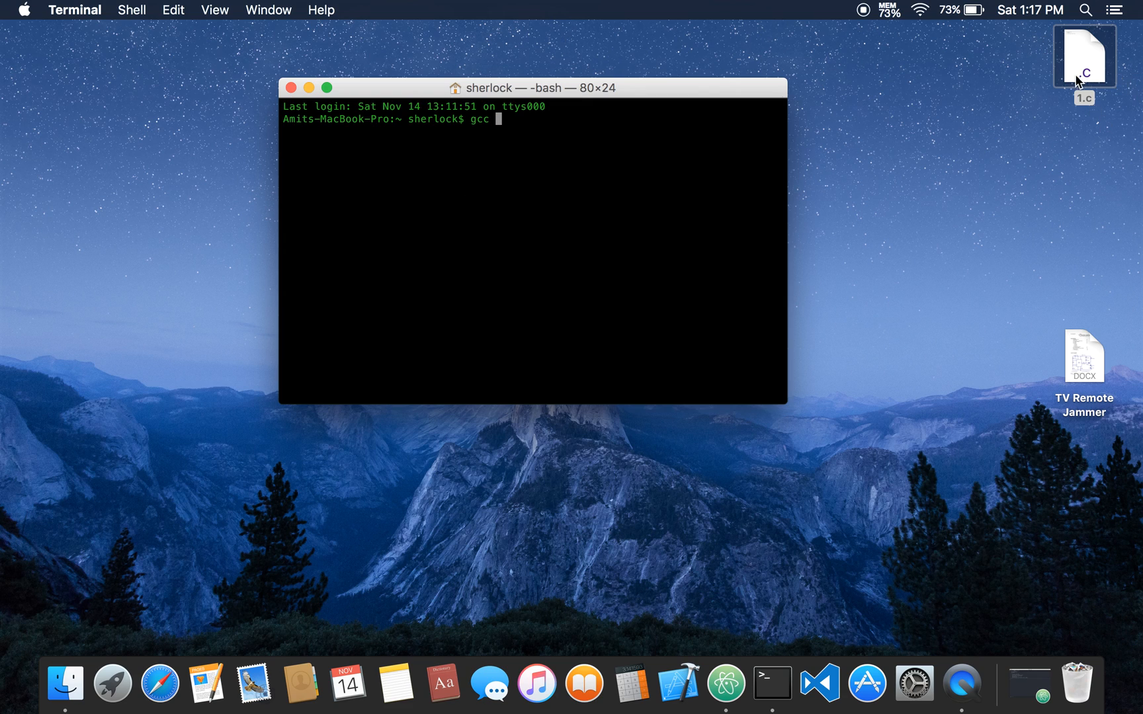
{"action": "left_click_drag", "start_coordinate": [1084, 57], "coordinate": [578, 137]}
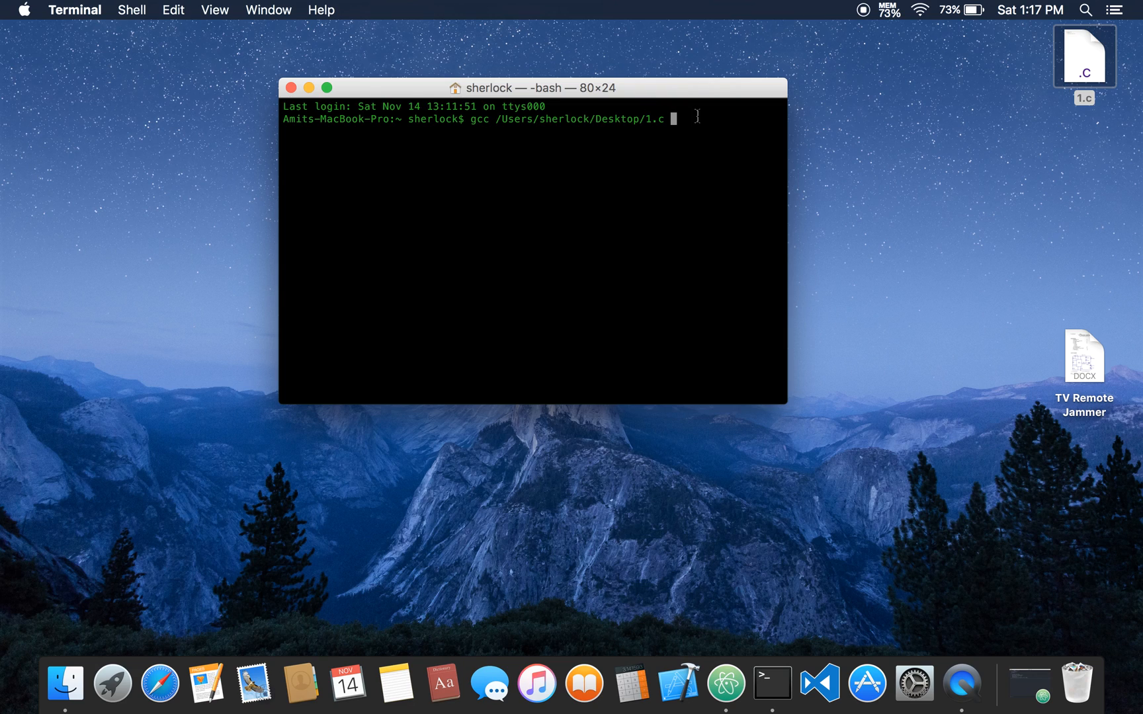
{"action": "type", "text": "-o"}
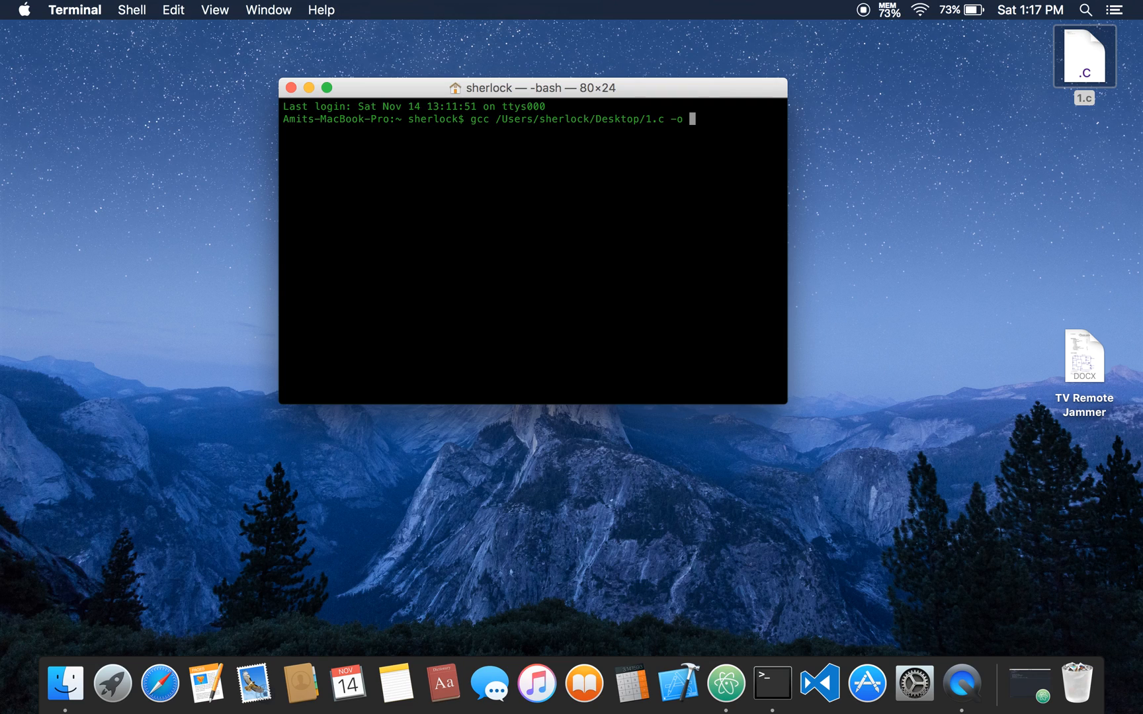
{"action": "type", "text": "main"}
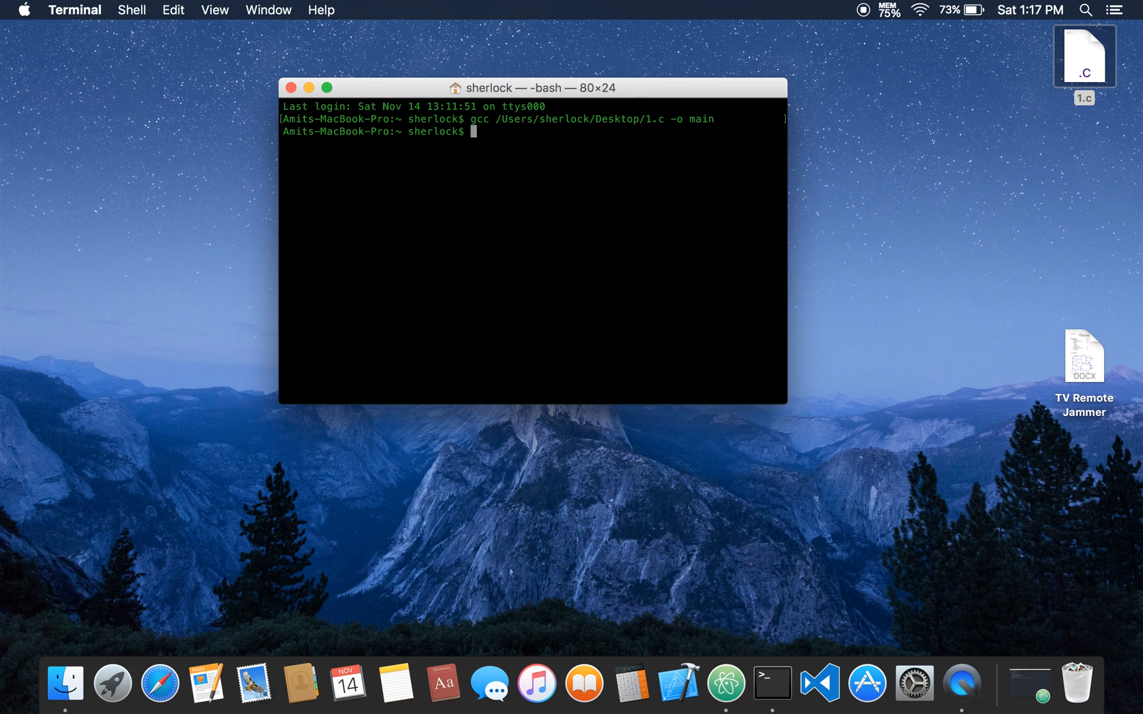
{"action": "type", "text": "./"}
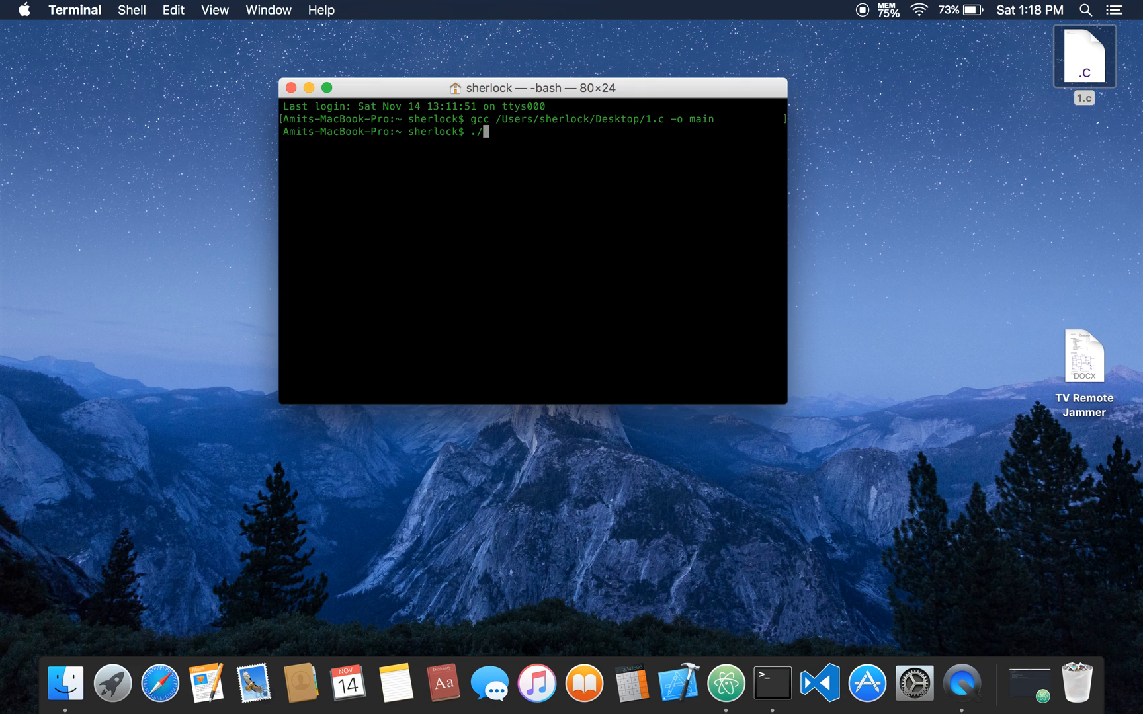
Run ./main to print 'Hello world!', then clear the terminal screen
{"action": "type", "text": "main"}
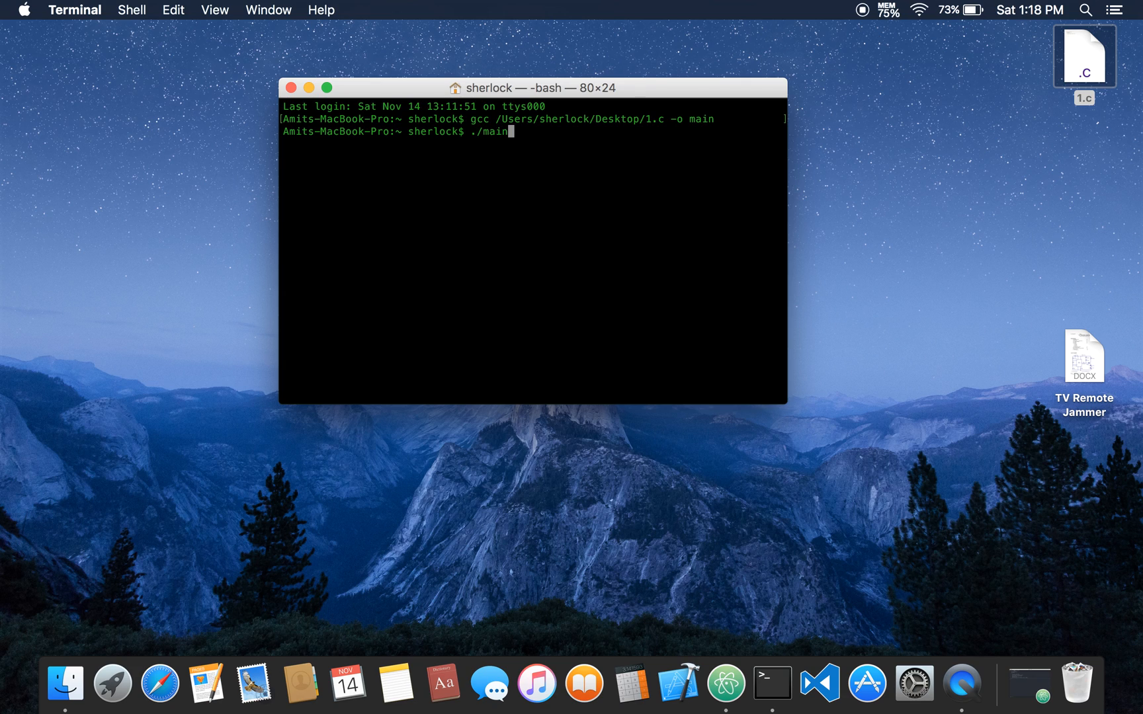
{"action": "key", "text": "Return"}
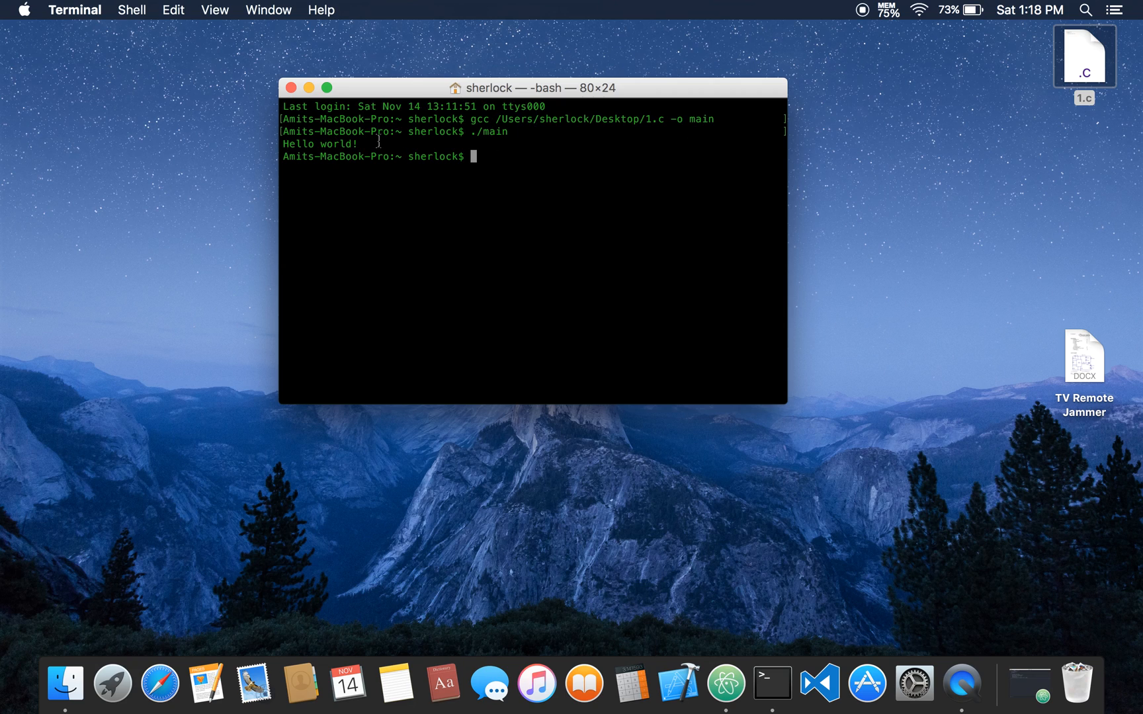
{"action": "type", "text": "clear"}
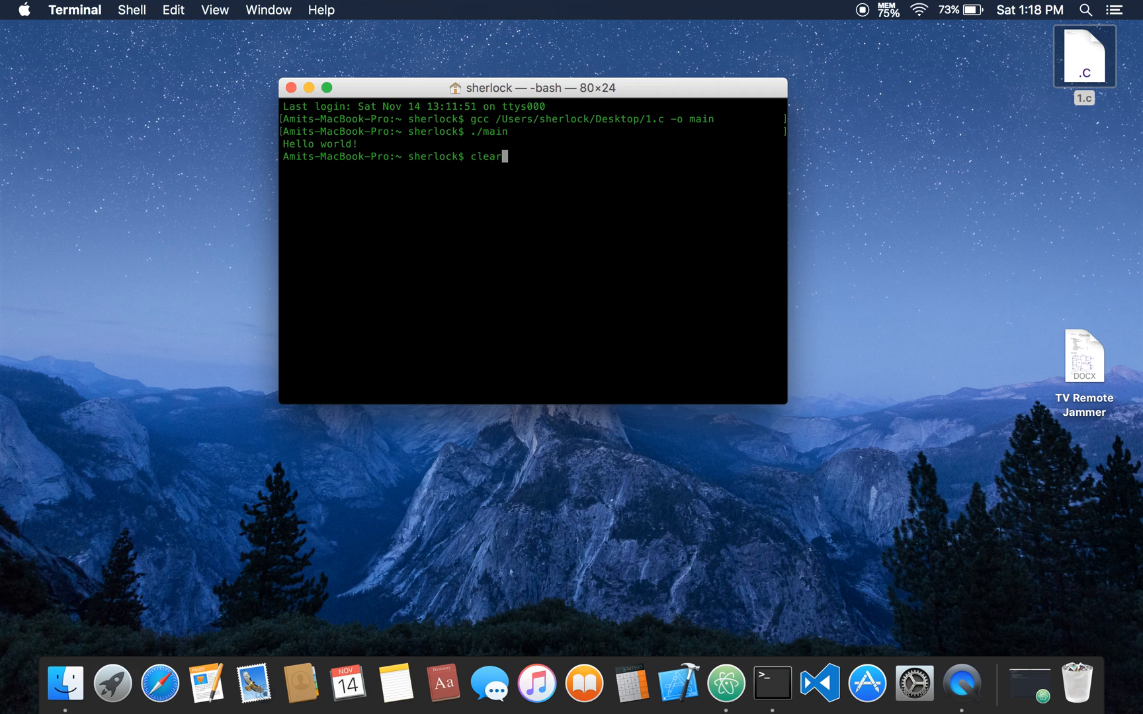
{"action": "key", "text": "Return"}
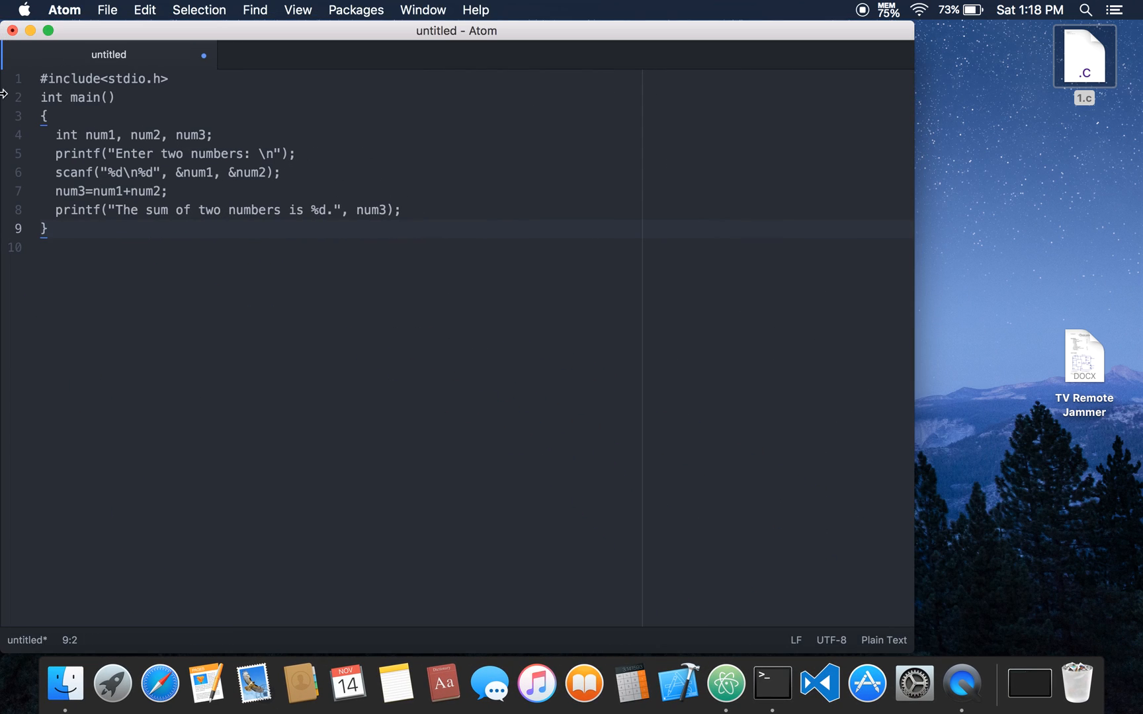
Save the untitled sum-of-two-numbers code as 2.c on the Desktop
{"action": "left_click", "coordinate": [107, 9]}
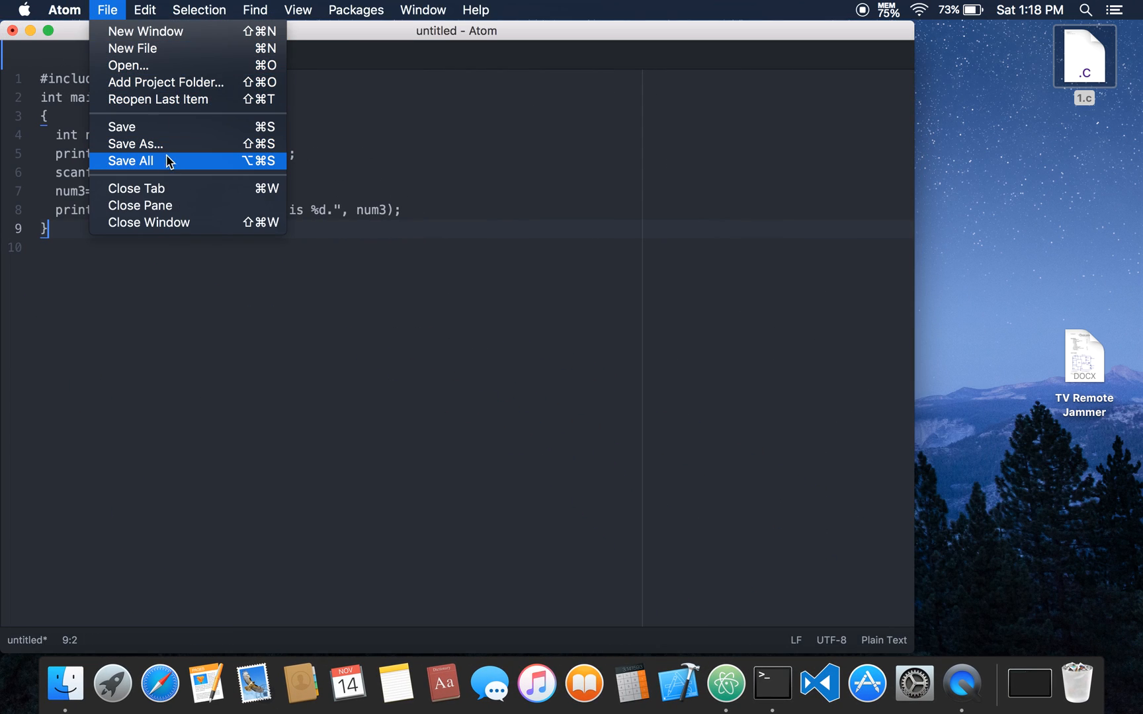
{"action": "left_click", "coordinate": [134, 144]}
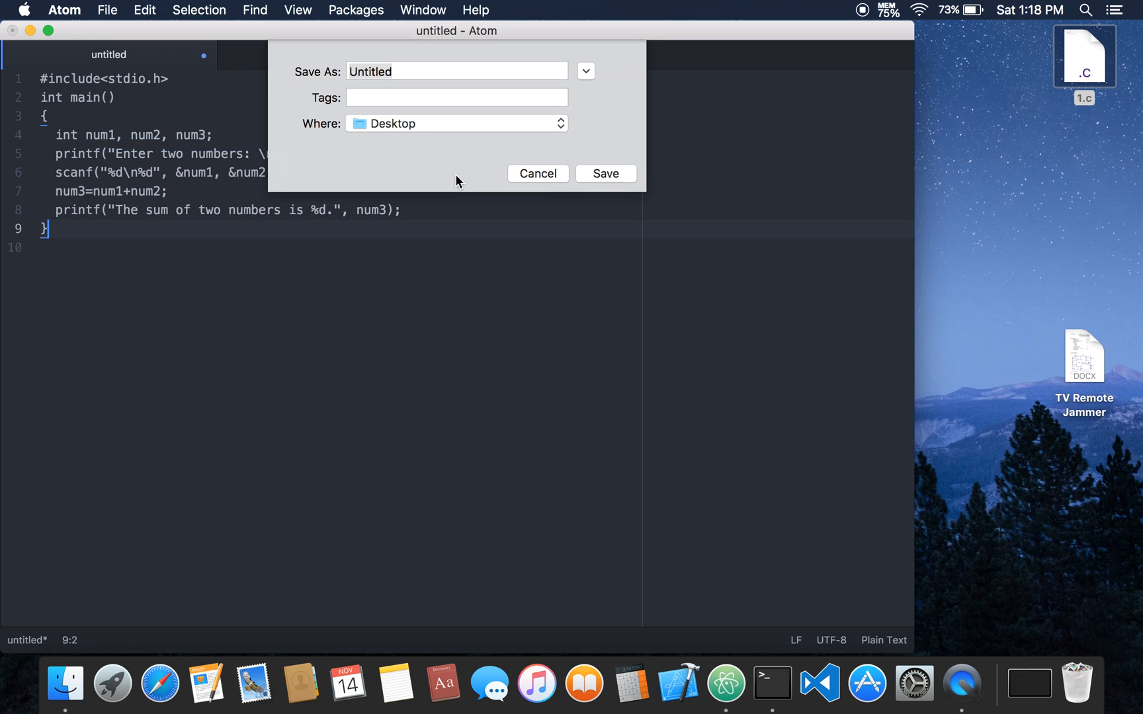
{"action": "type", "text": "2"}
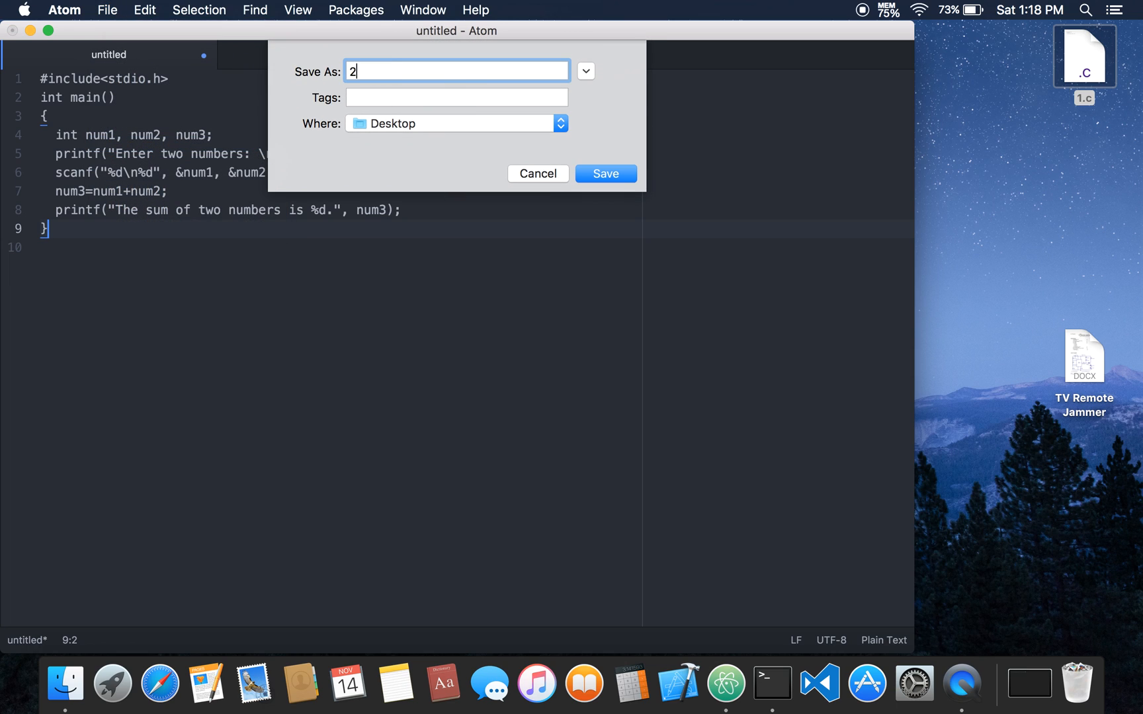
{"action": "left_click", "coordinate": [605, 173]}
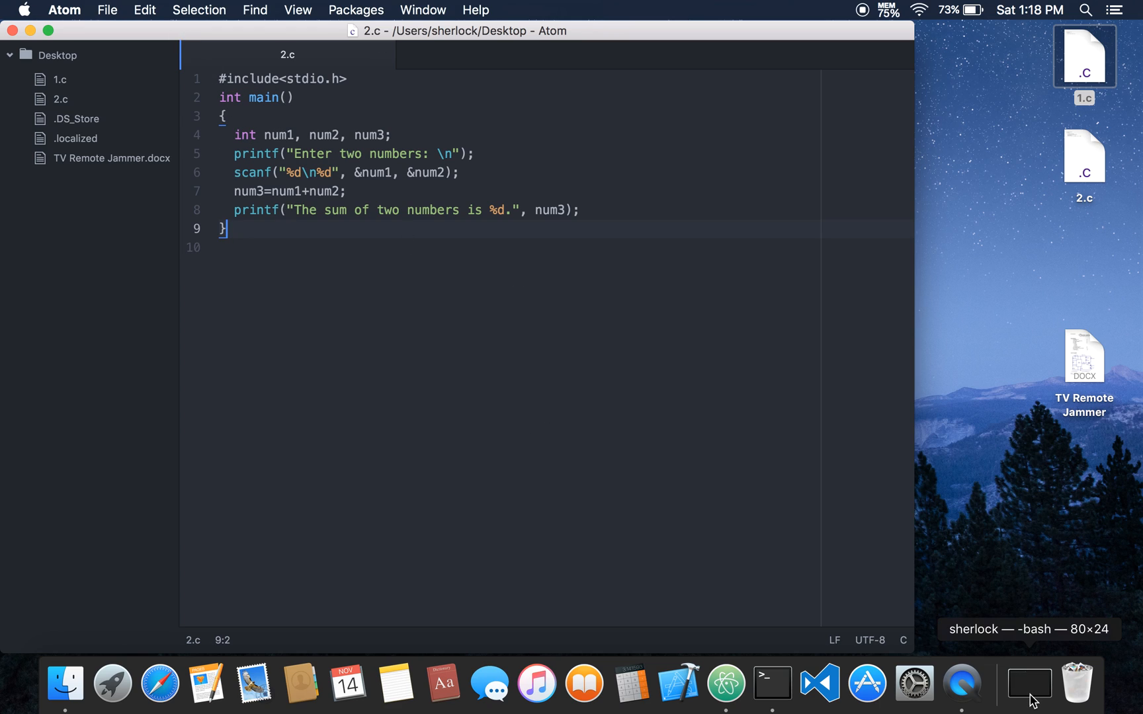
Compile /Users/sherlock/Desktop/2.c with gcc into an executable named garen
{"action": "left_click", "coordinate": [1029, 684]}
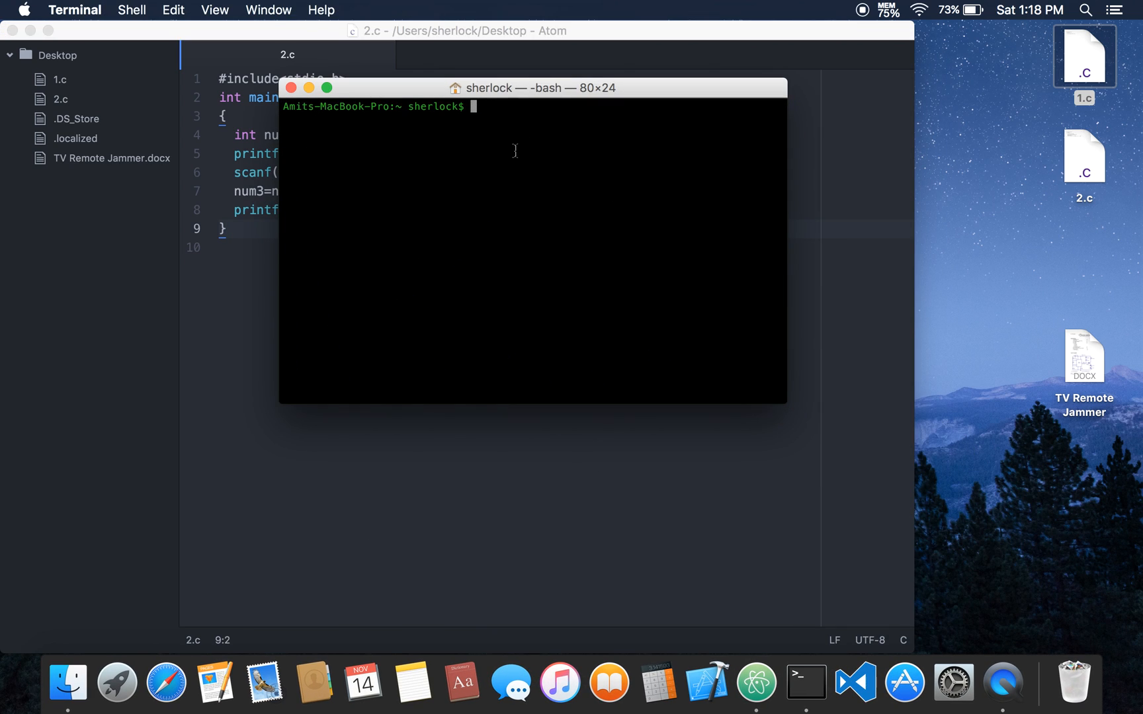
{"action": "type", "text": "gcc"}
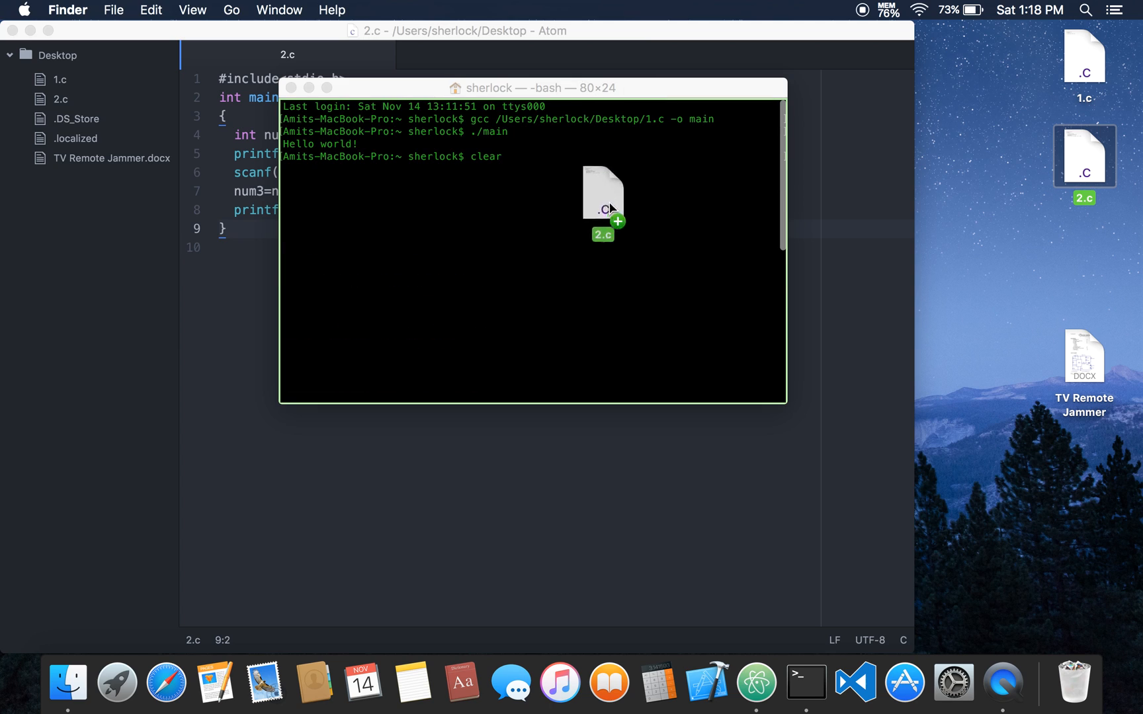
{"action": "left_click_drag", "start_coordinate": [603, 200], "coordinate": [933, 153]}
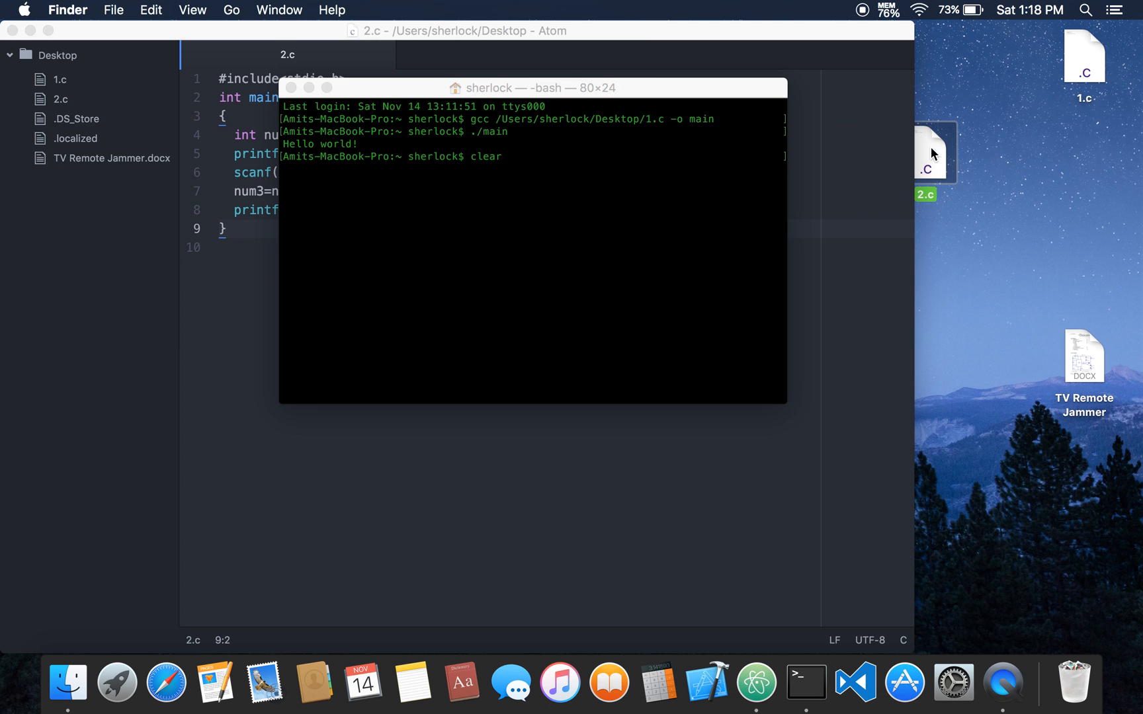
{"action": "left_click", "coordinate": [532, 248]}
{"action": "type", "text": "gcc"}
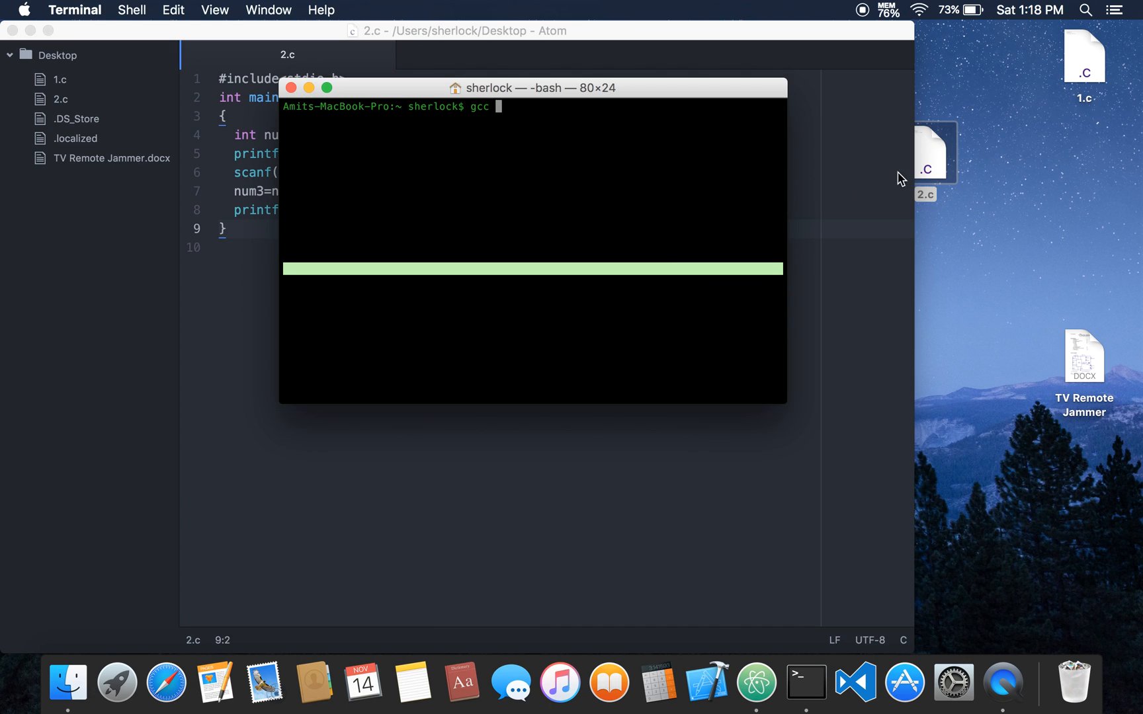
{"action": "type", "text": "/Users/sherlock/Desktop/2.c -o"}
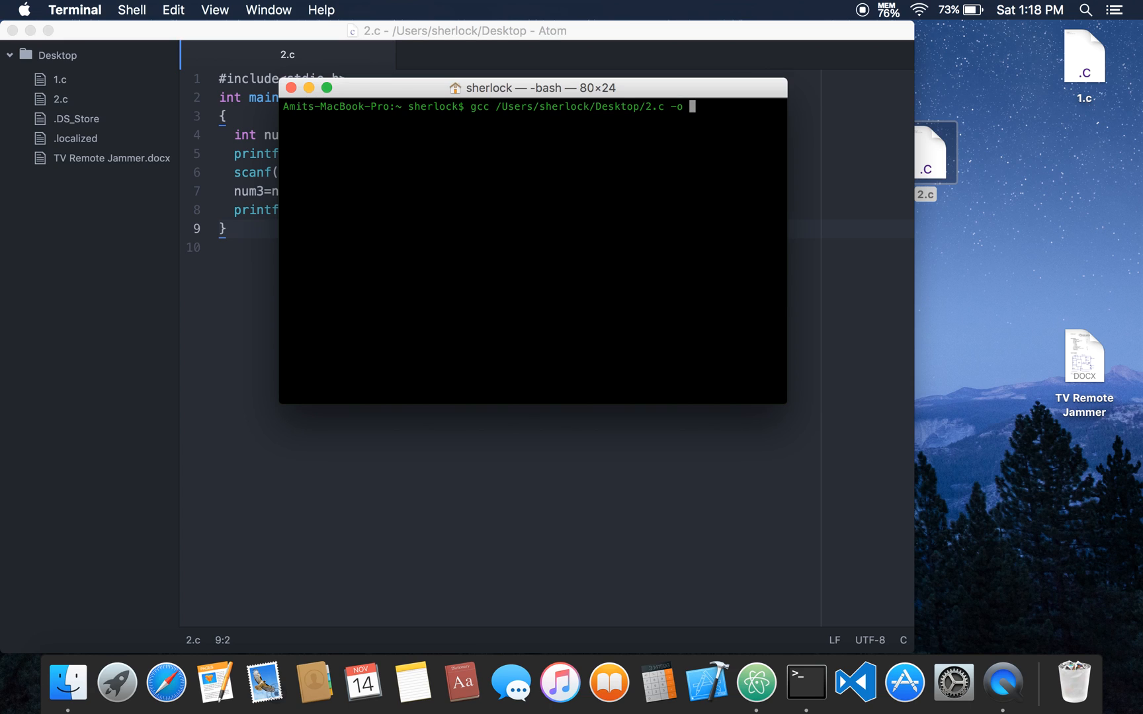
{"action": "type", "text": "garen"}
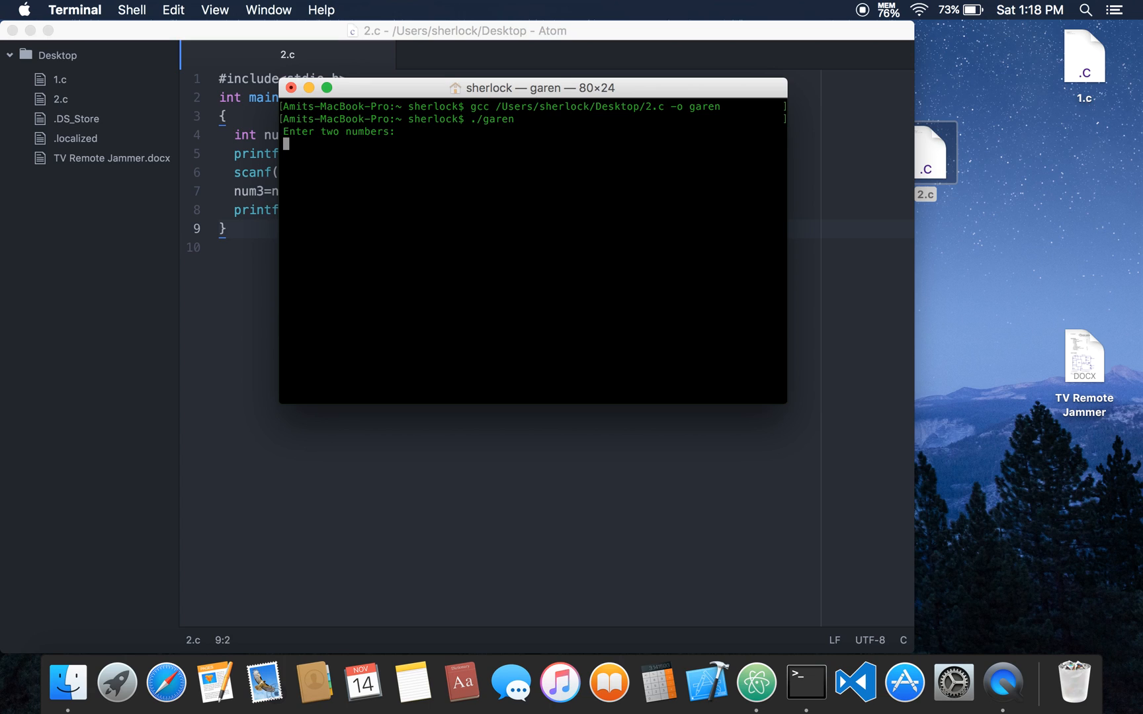
Enter 5 as the second number so garen prints the sum 8
{"action": "type", "text": "5"}
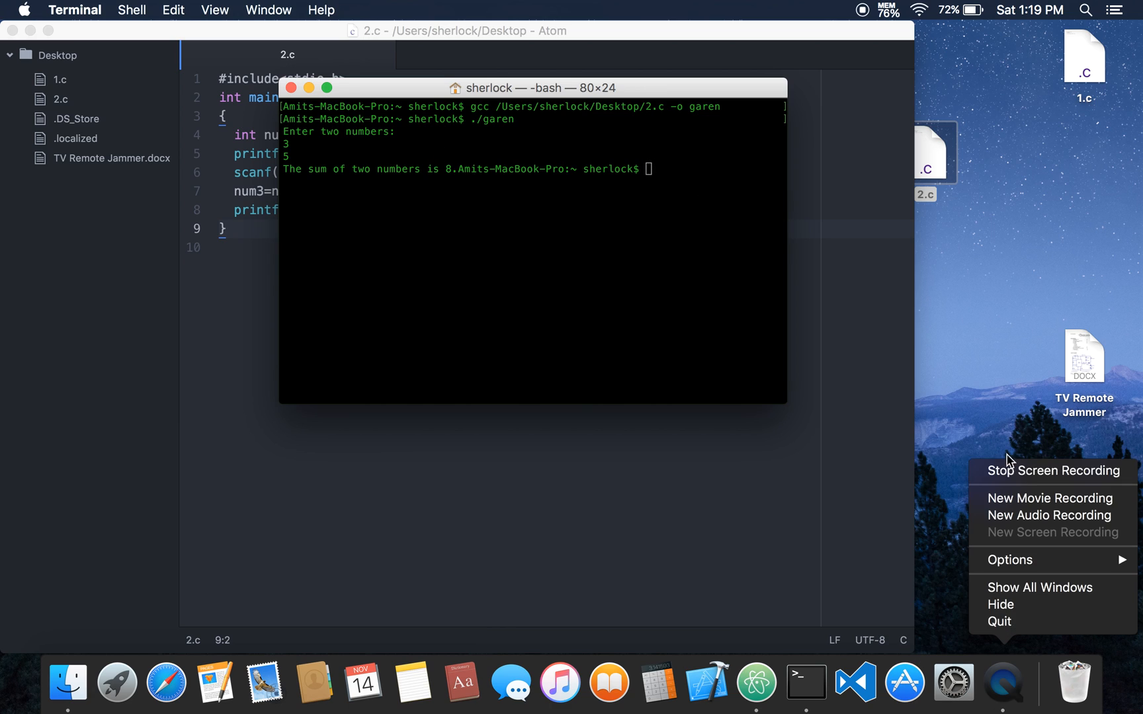
{"action": "mouse_move", "coordinate": [1038, 471]}
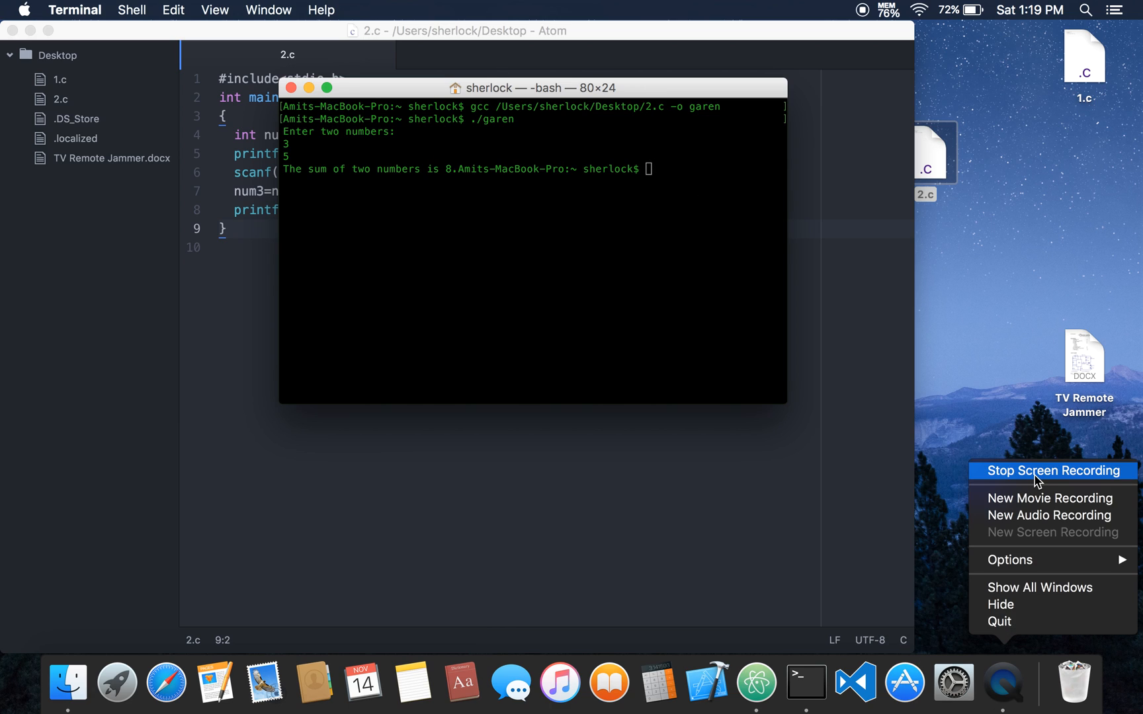